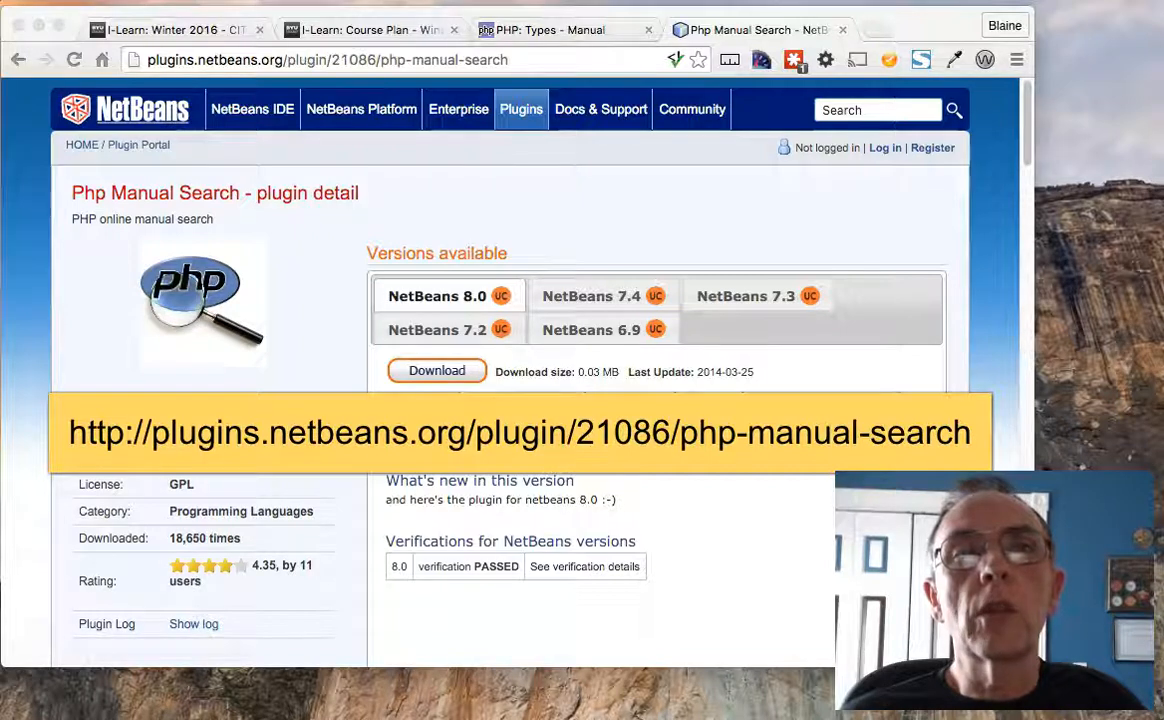
pyautogui.moveTo(462, 156)
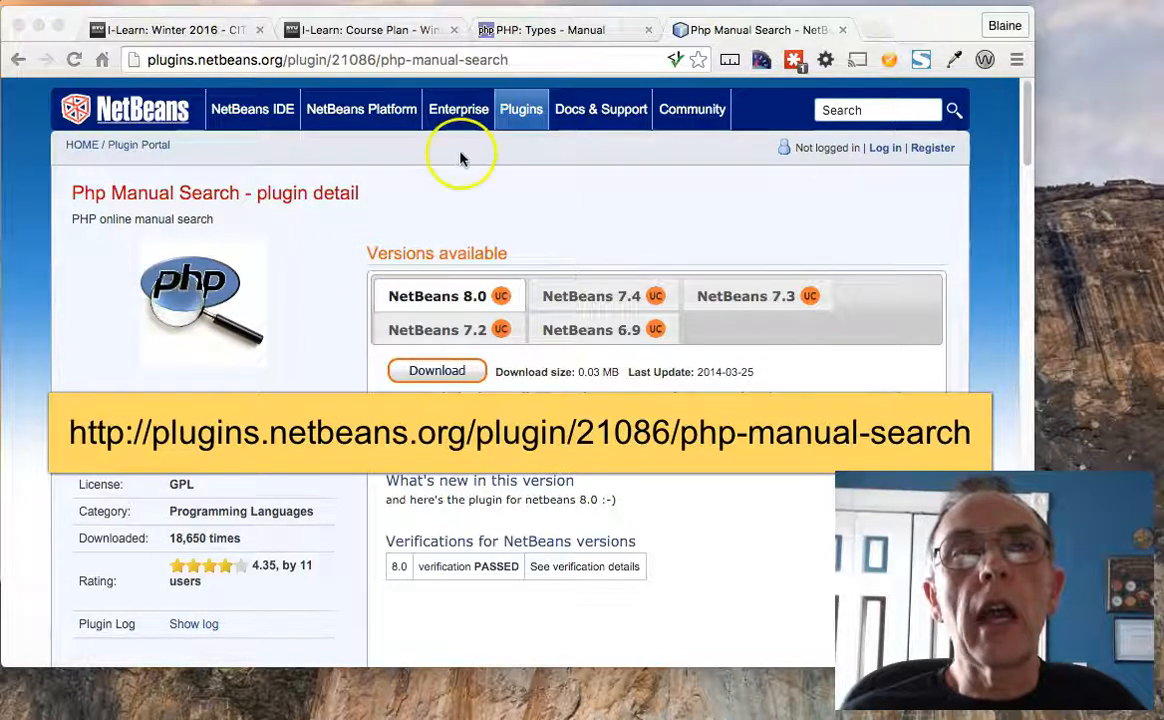
pyautogui.moveTo(444, 68)
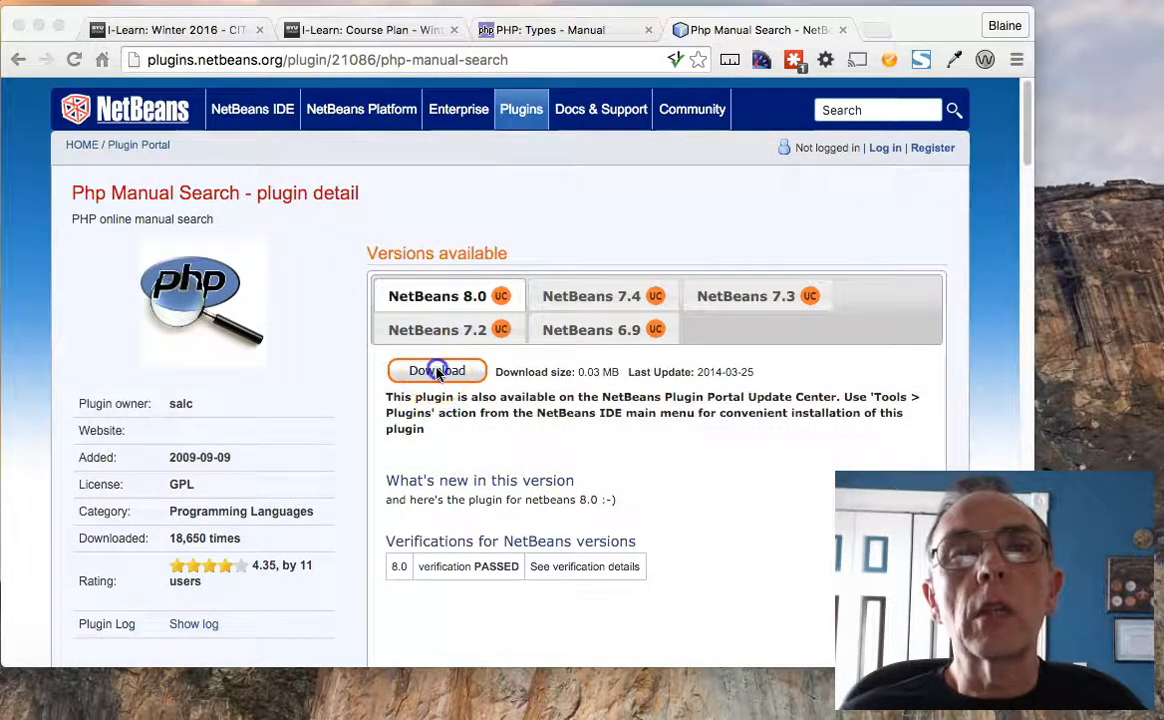
# - Download the Php Manual Search .nbm plugin file for NetBeans 8.0
pyautogui.click(436, 370)
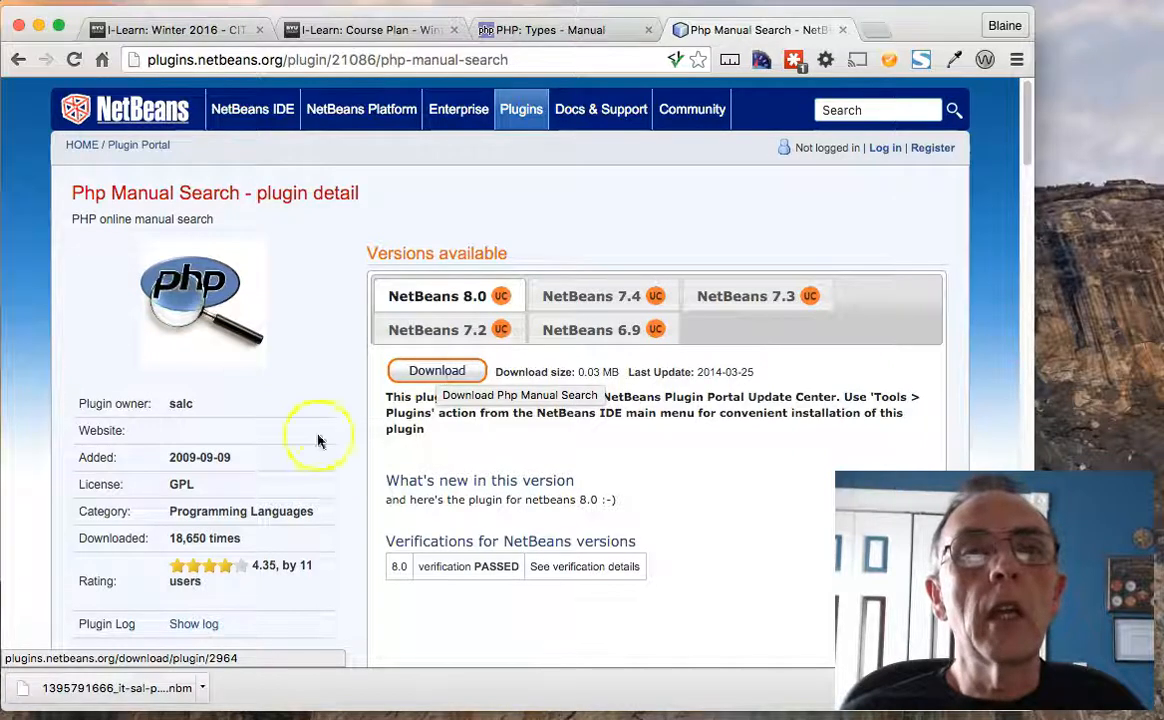
pyautogui.moveTo(136, 688)
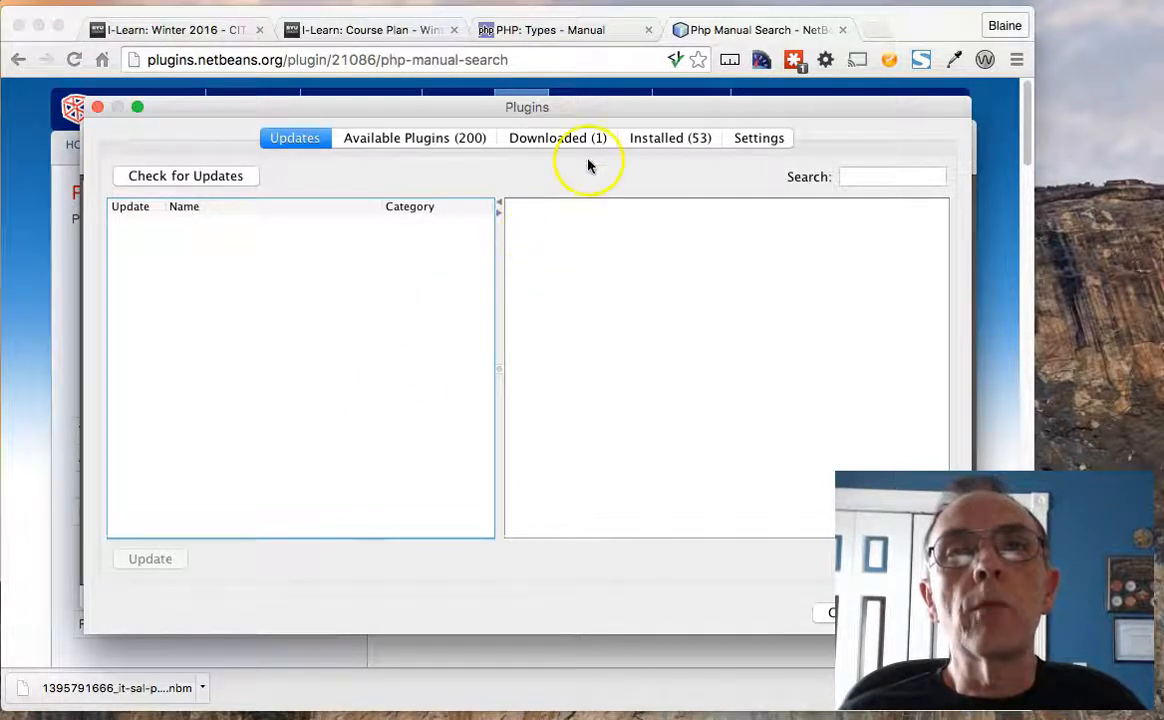
# - Load the downloaded phpmanual .nbm file into the Downloaded plugins list
pyautogui.click(556, 138)
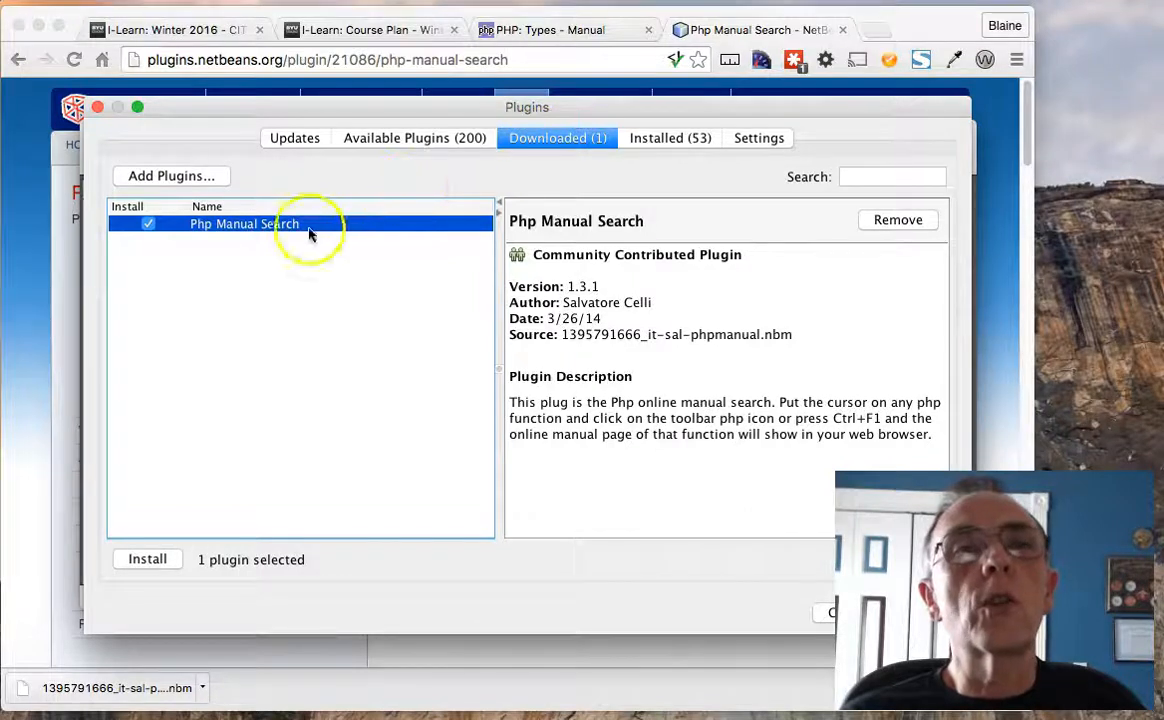
pyautogui.click(172, 176)
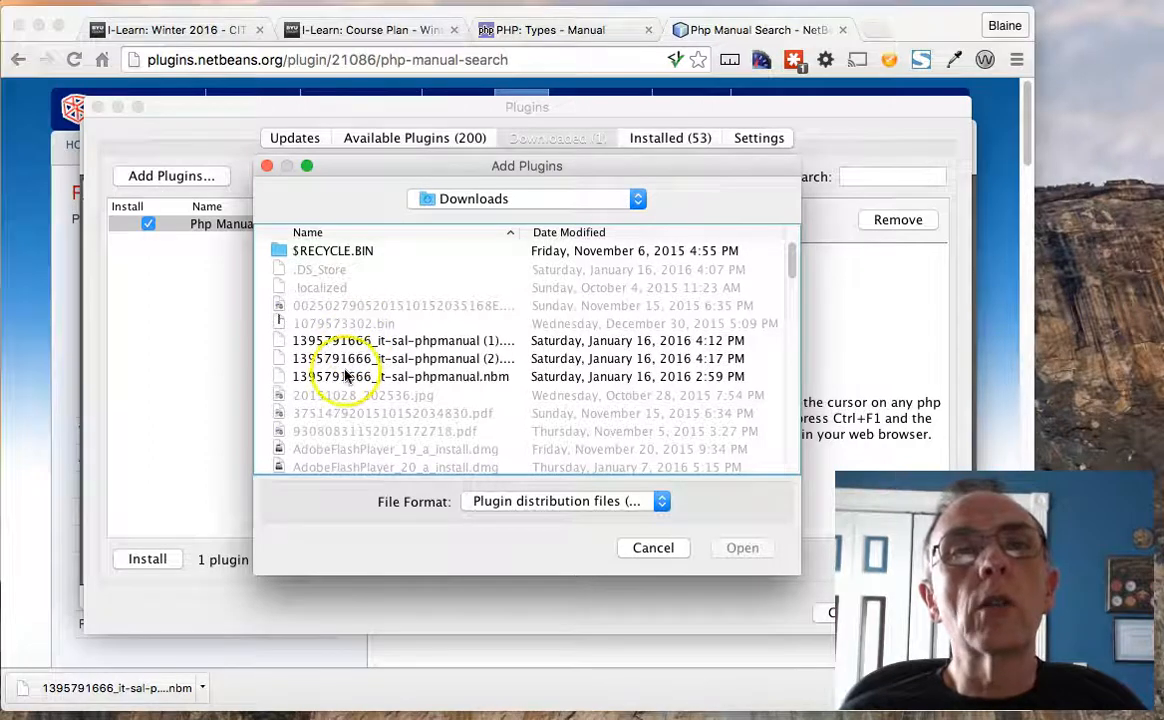
pyautogui.click(400, 376)
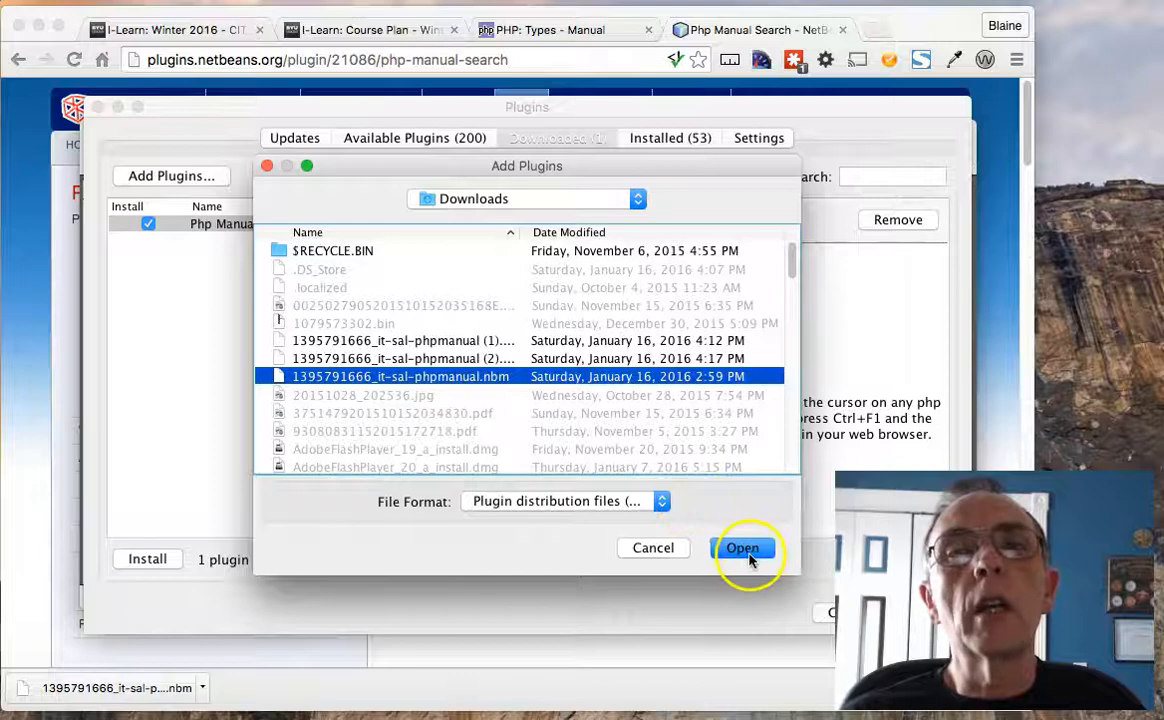
pyautogui.click(742, 548)
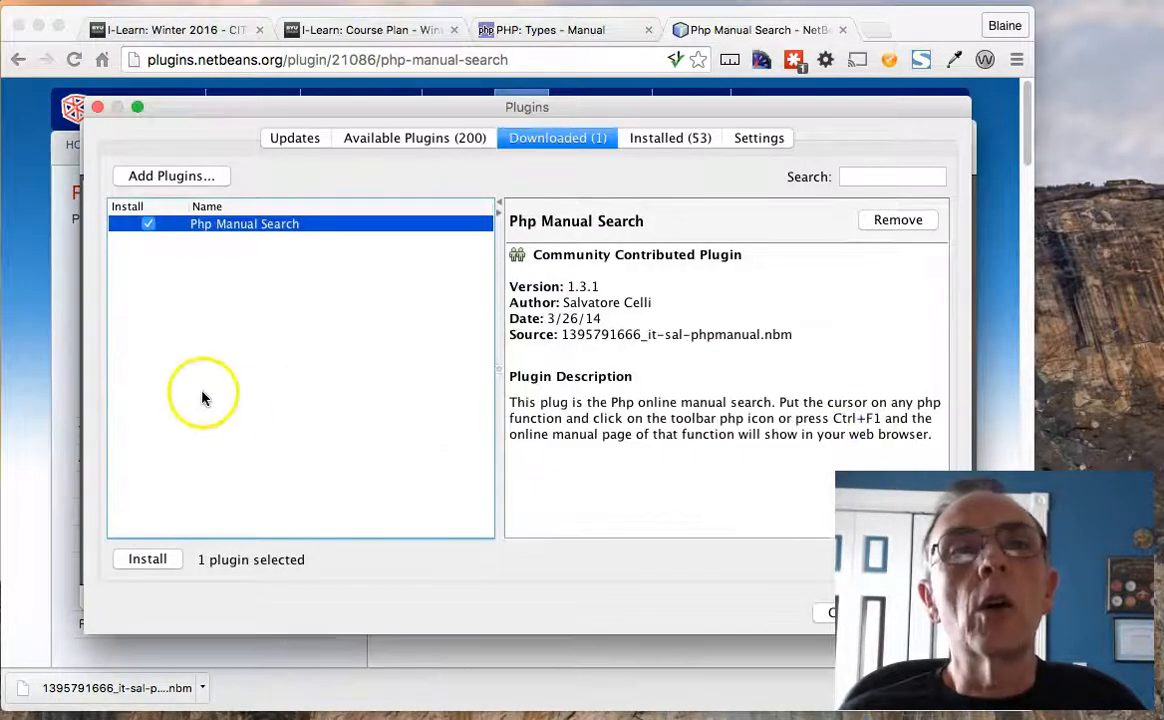
pyautogui.moveTo(152, 248)
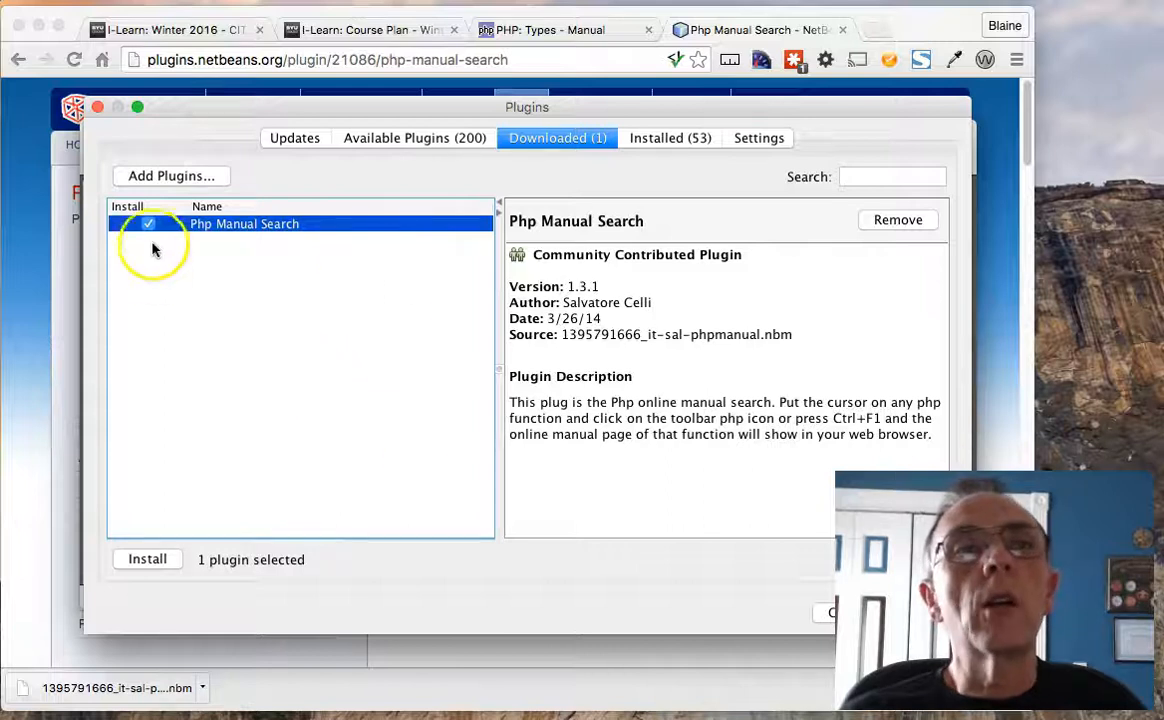
# - Keep Php Manual Search checked for installation and begin installing it
pyautogui.click(148, 224)
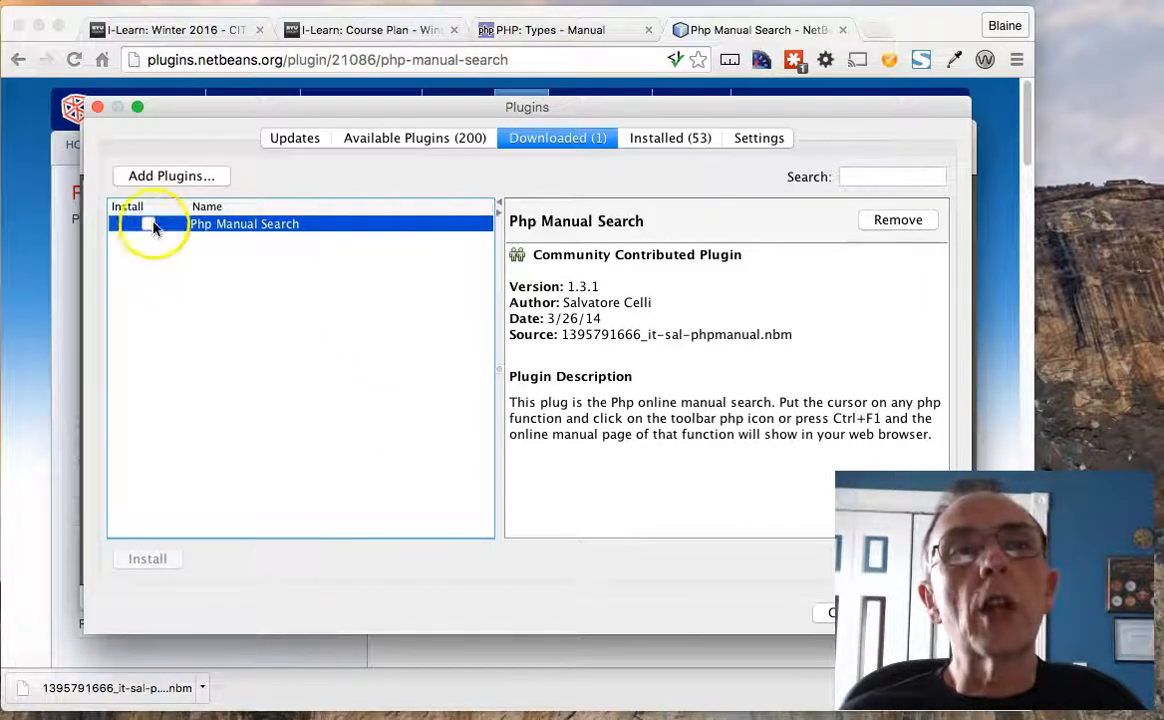
pyautogui.click(148, 224)
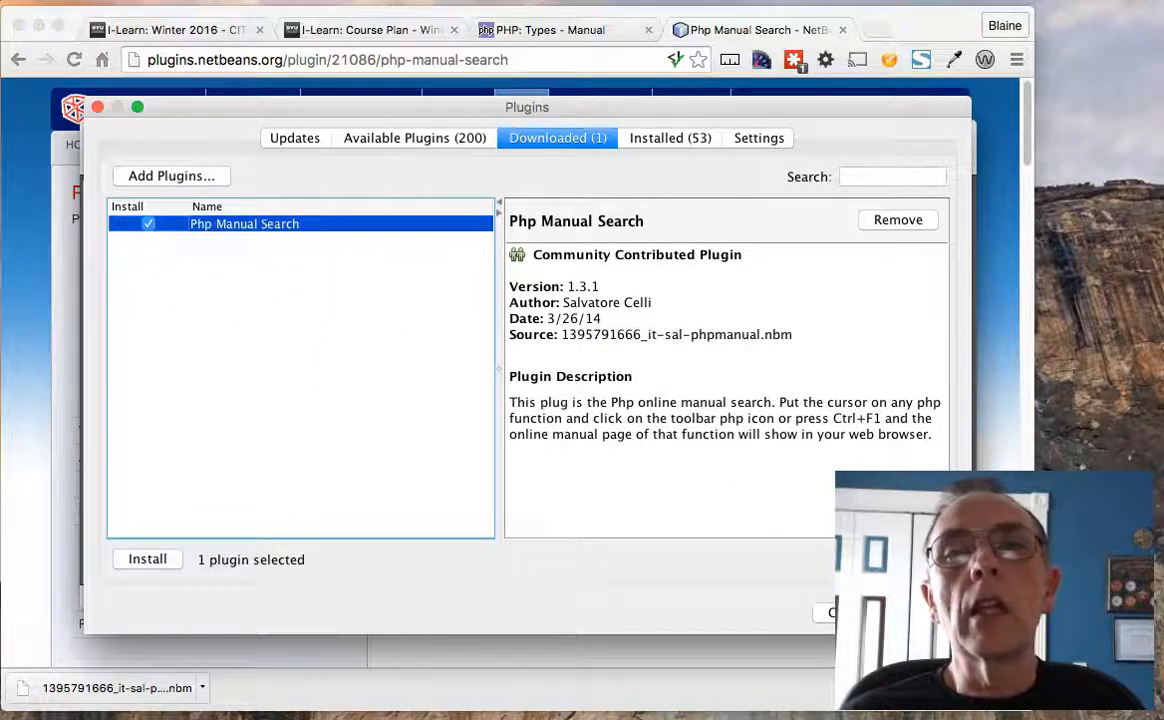
pyautogui.click(148, 560)
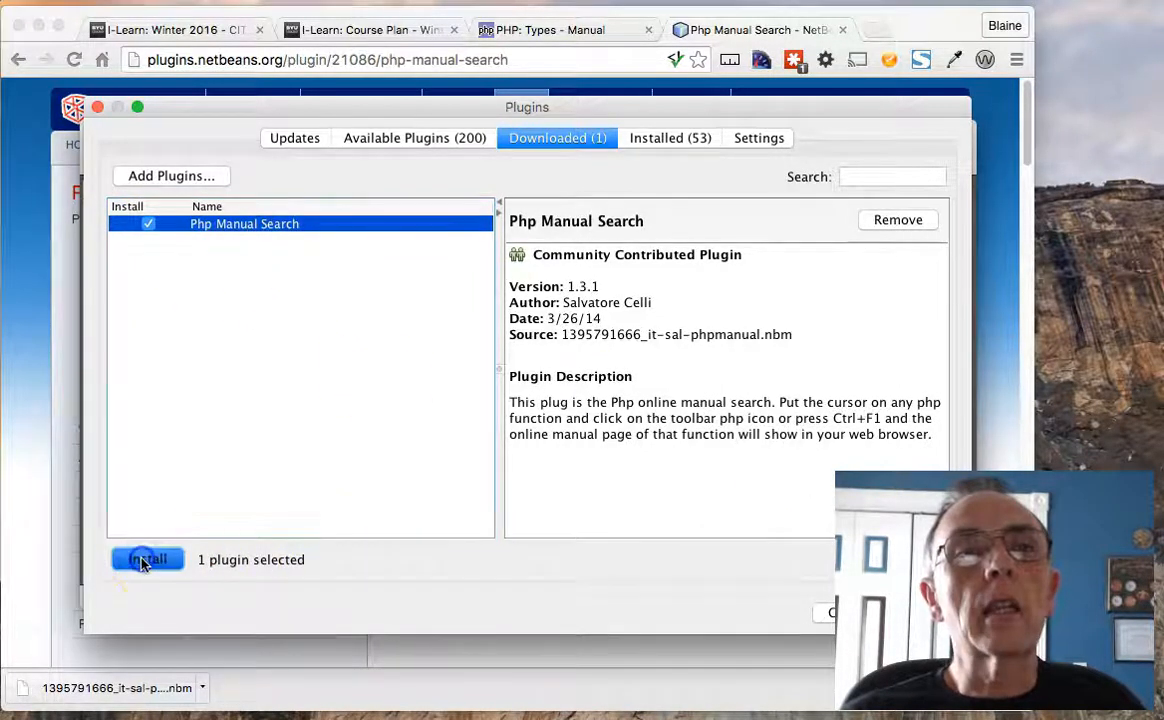
# - Run the plugin installer, accepting the Php Manual Search license terms
pyautogui.click(148, 560)
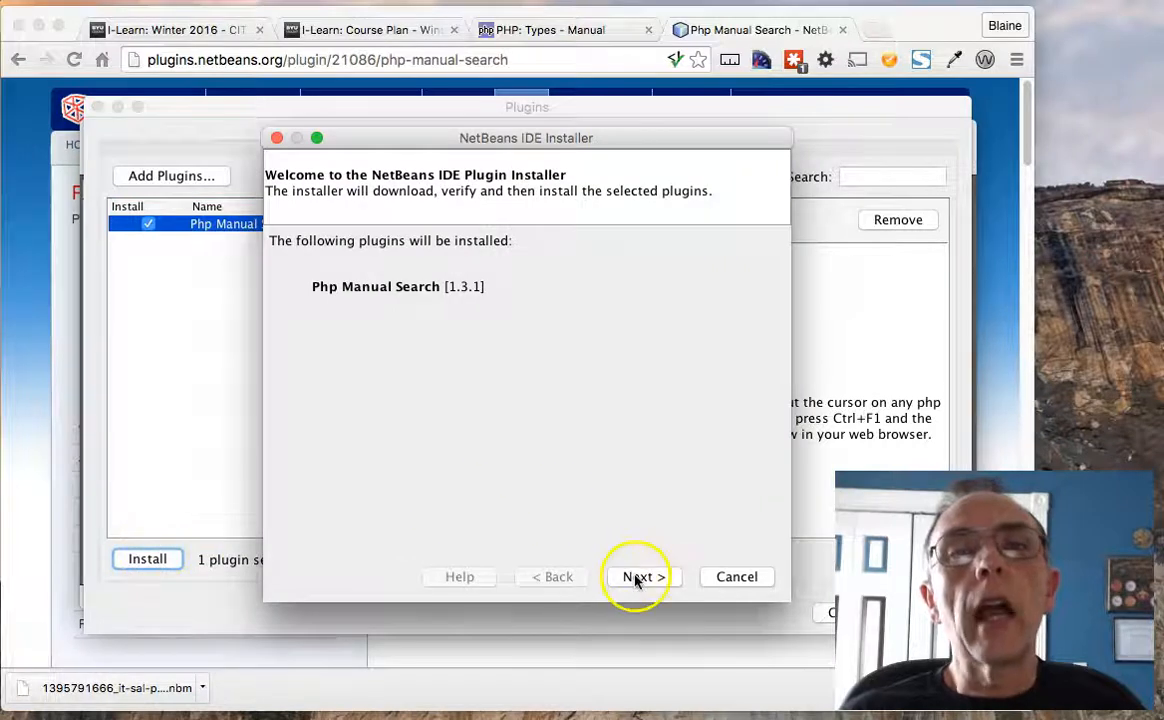
pyautogui.click(638, 576)
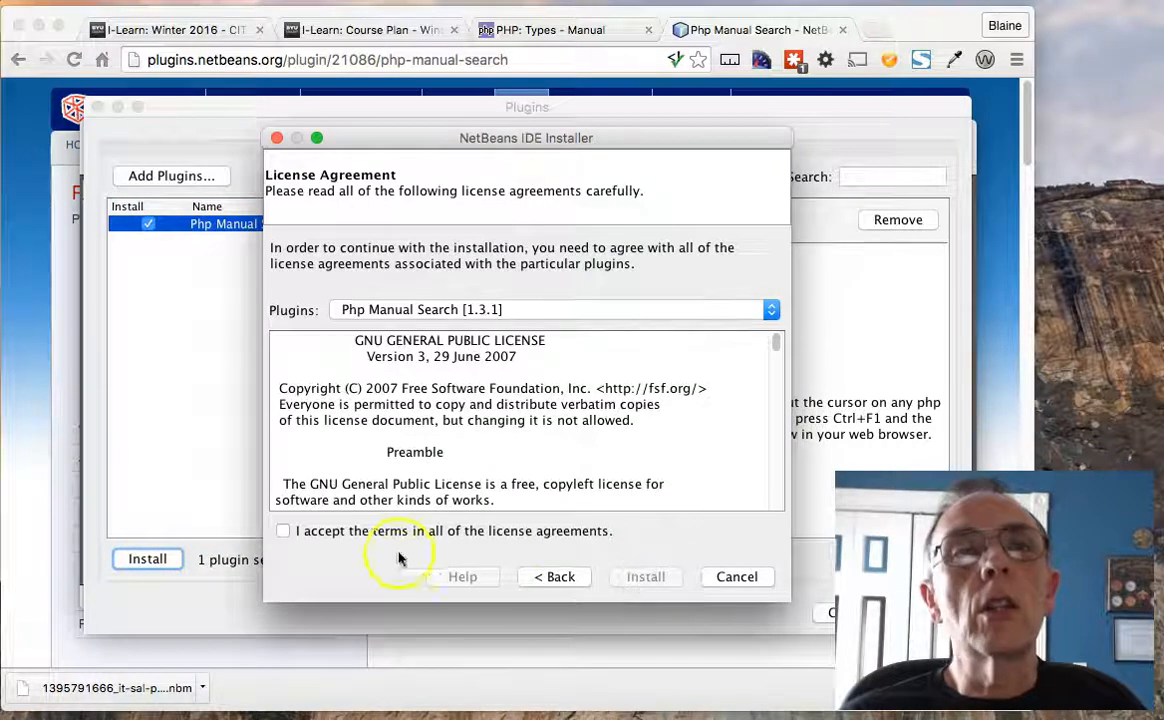
pyautogui.click(284, 532)
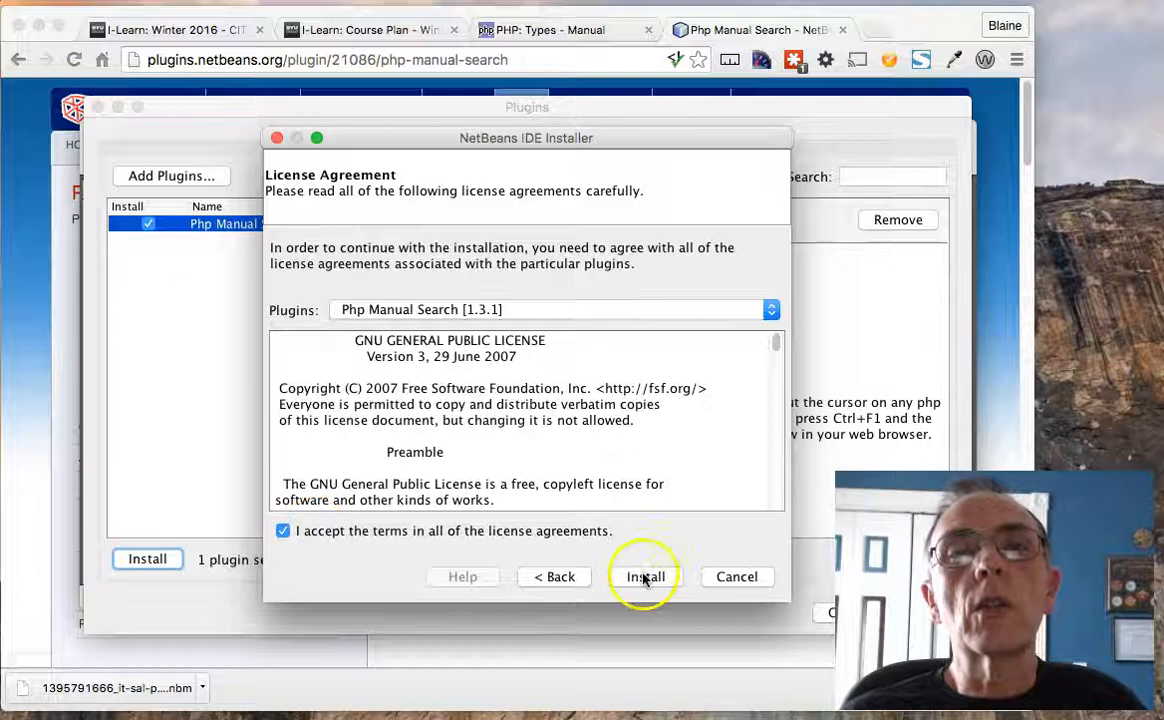
pyautogui.click(644, 576)
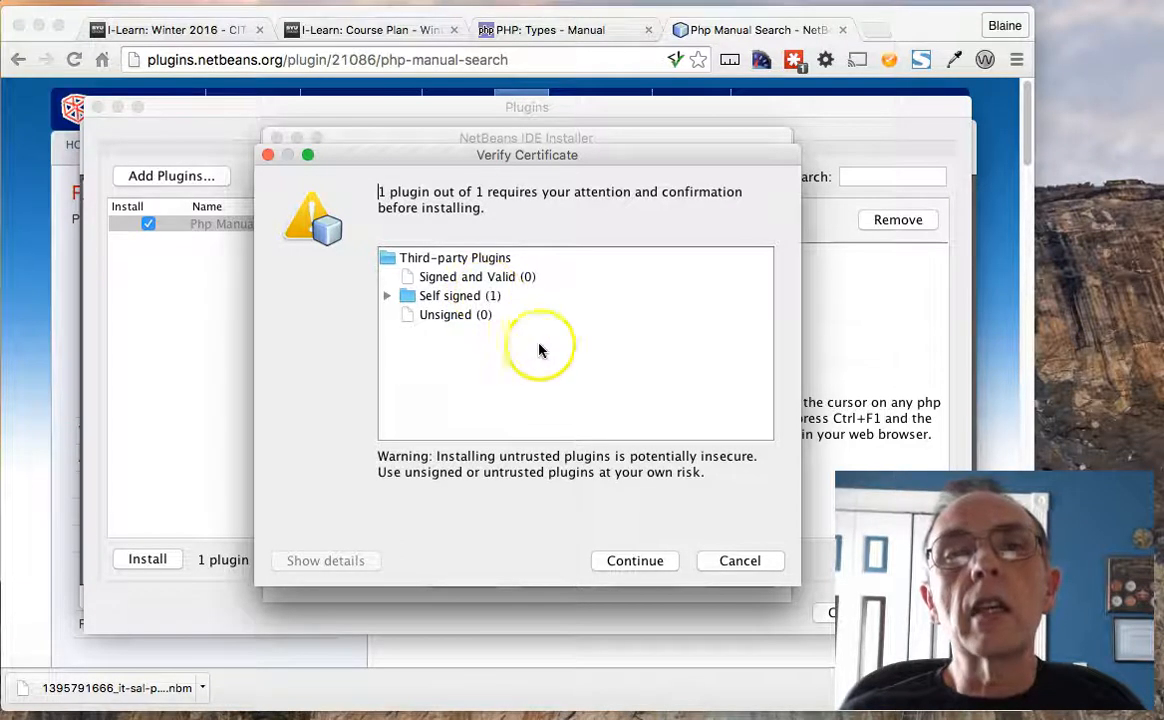
# - Continue past the self-signed certificate warning, finish installation and close Plugins
pyautogui.click(634, 560)
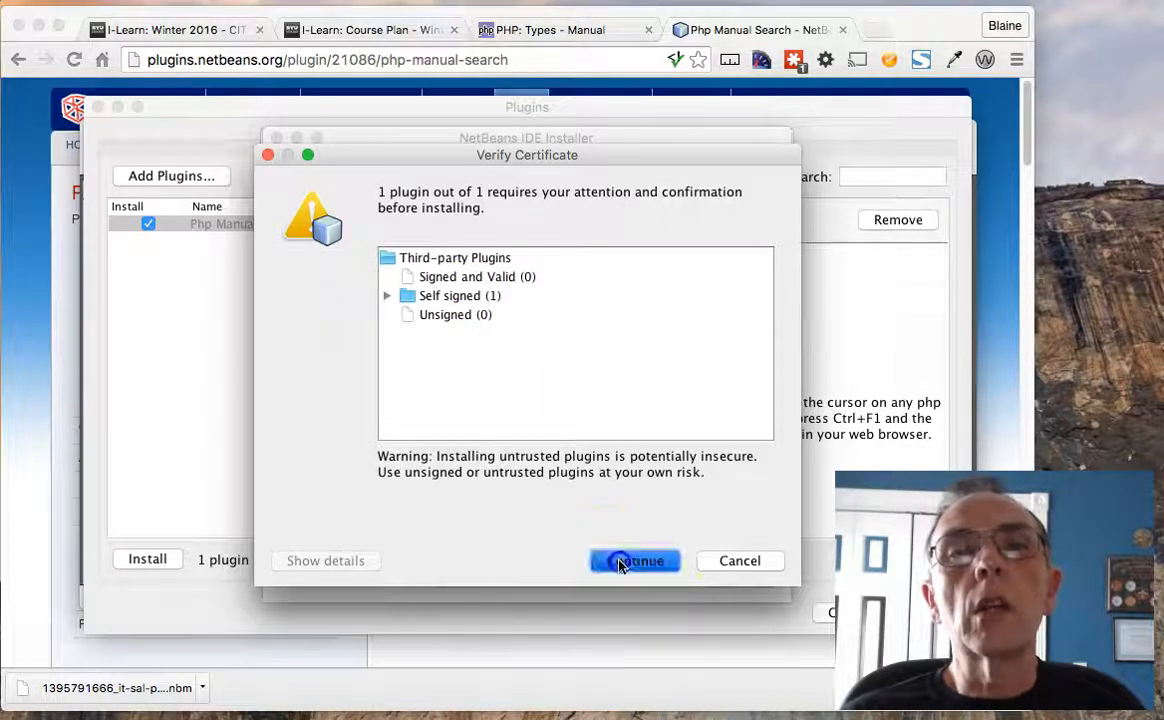
pyautogui.click(634, 560)
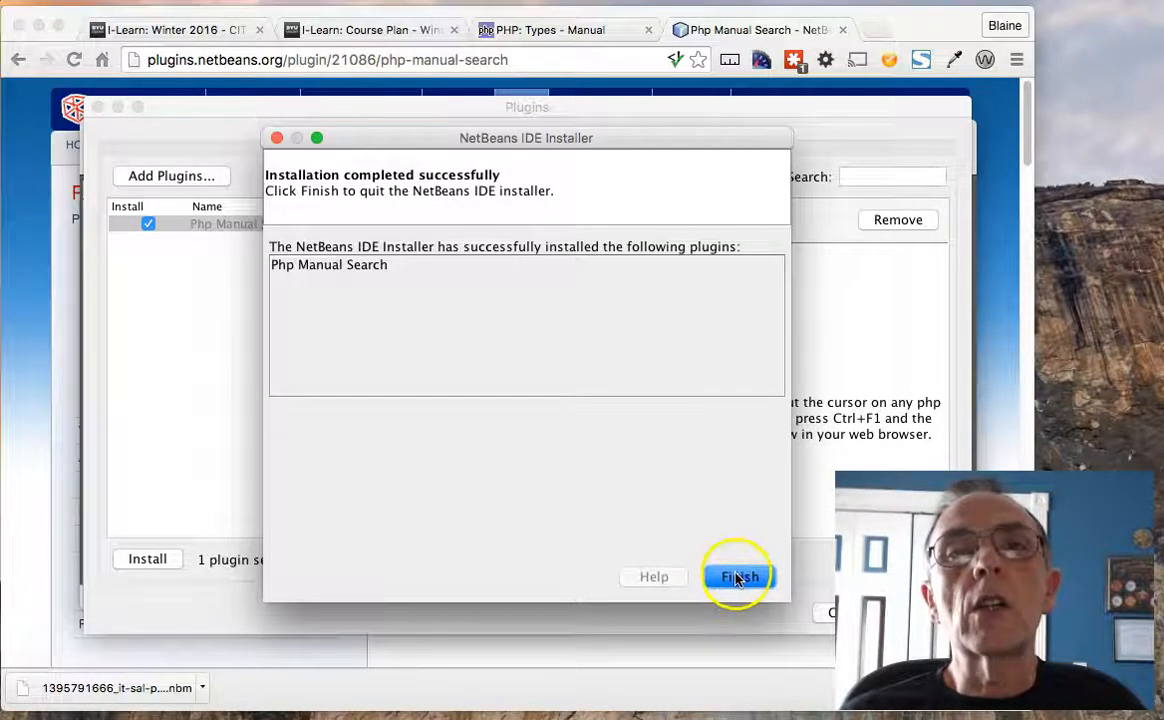
pyautogui.click(740, 576)
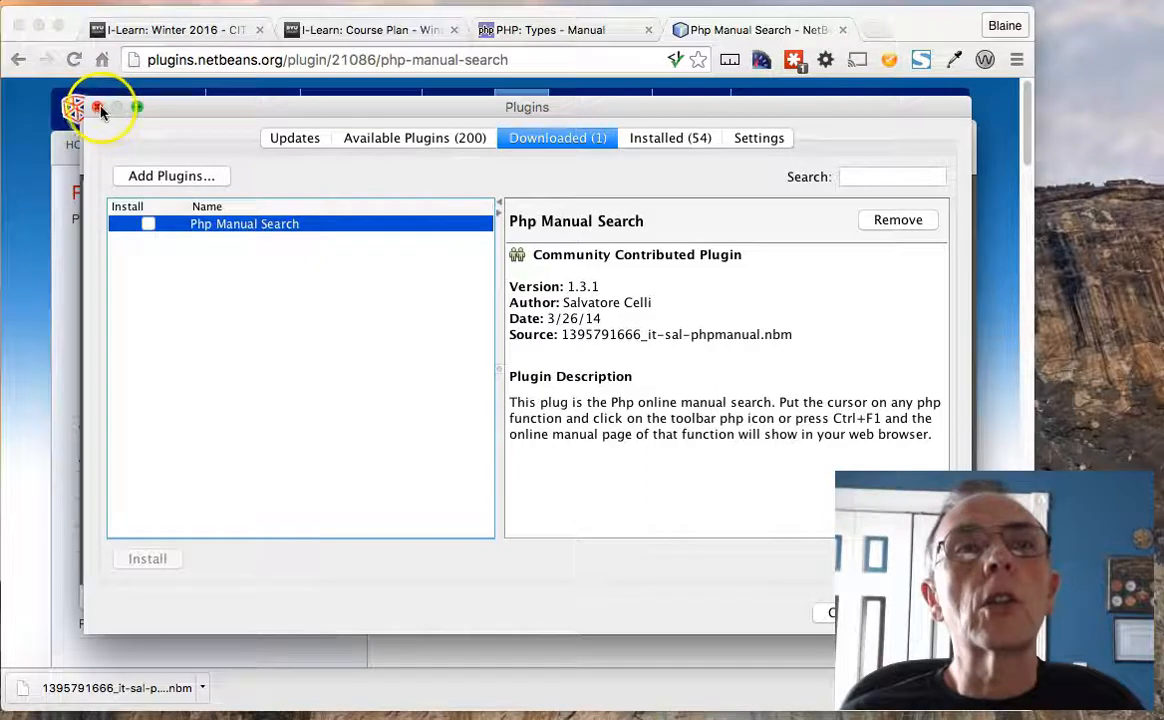
pyautogui.click(96, 108)
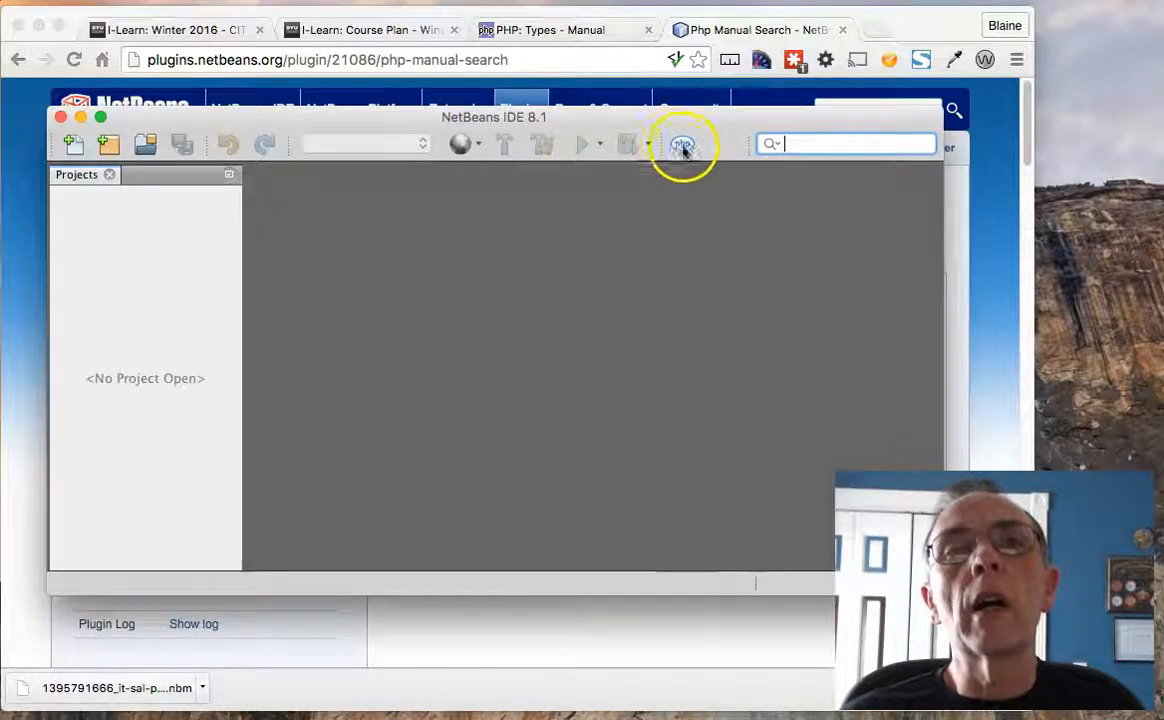
pyautogui.moveTo(684, 144)
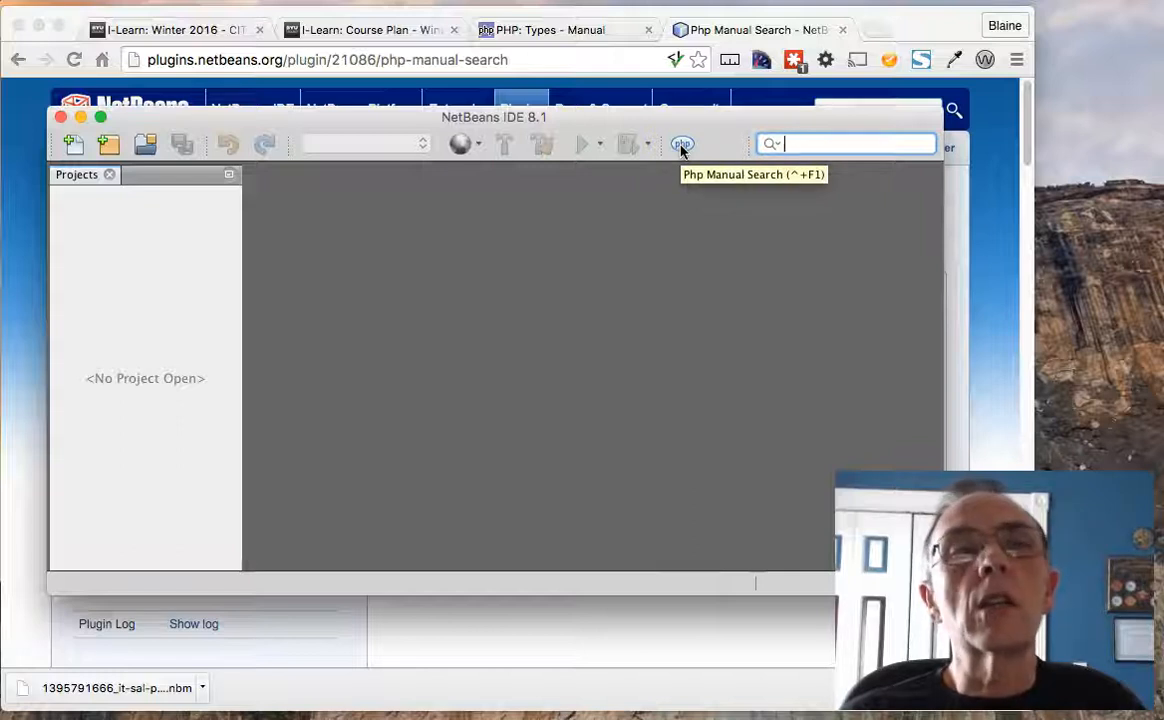
pyautogui.moveTo(200, 260)
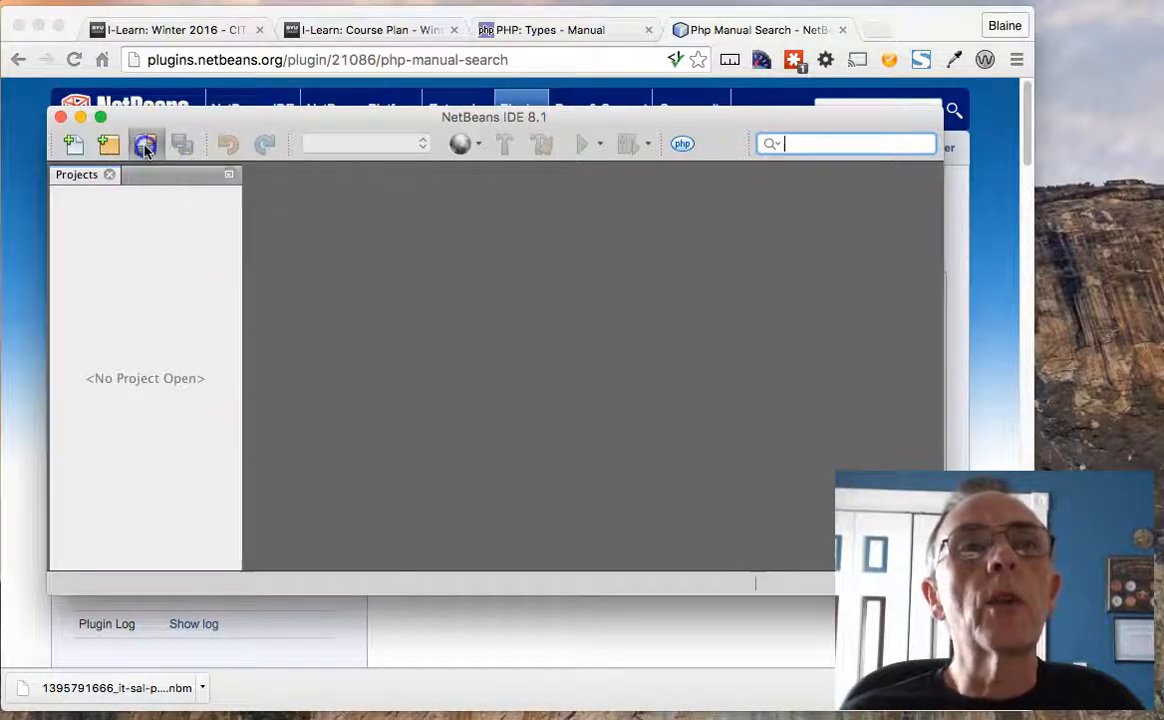
# - Open the XAMPP htdocs folder as a NetBeans project
pyautogui.click(144, 144)
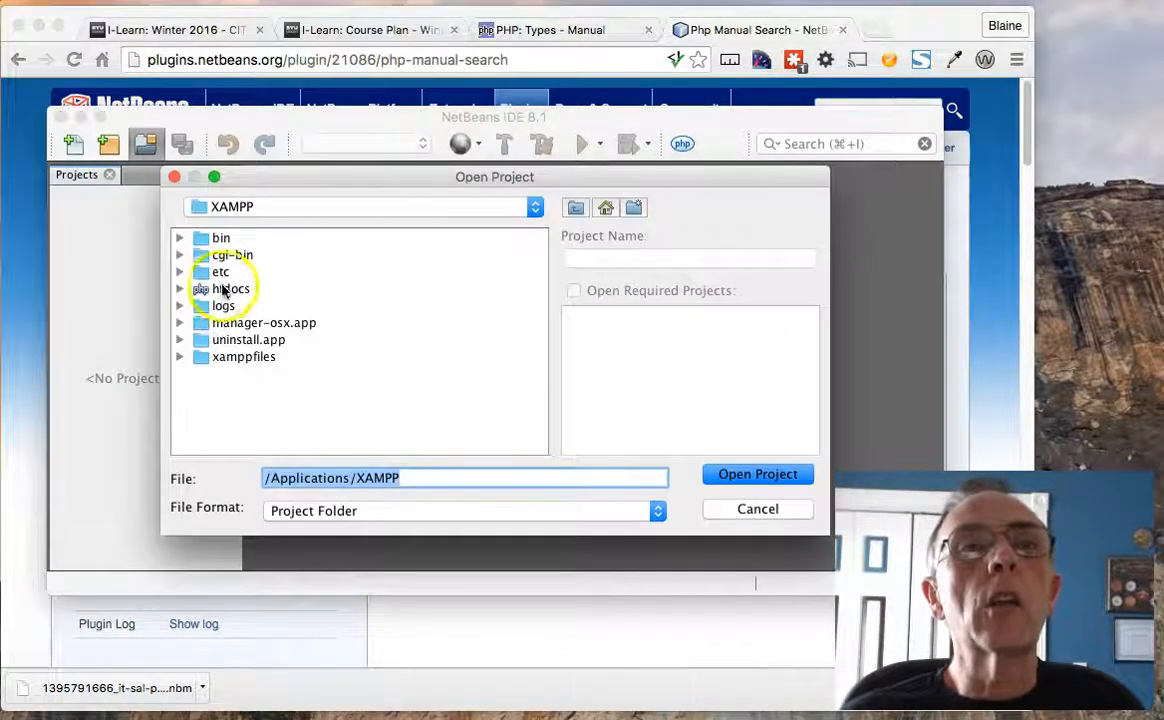
pyautogui.click(232, 288)
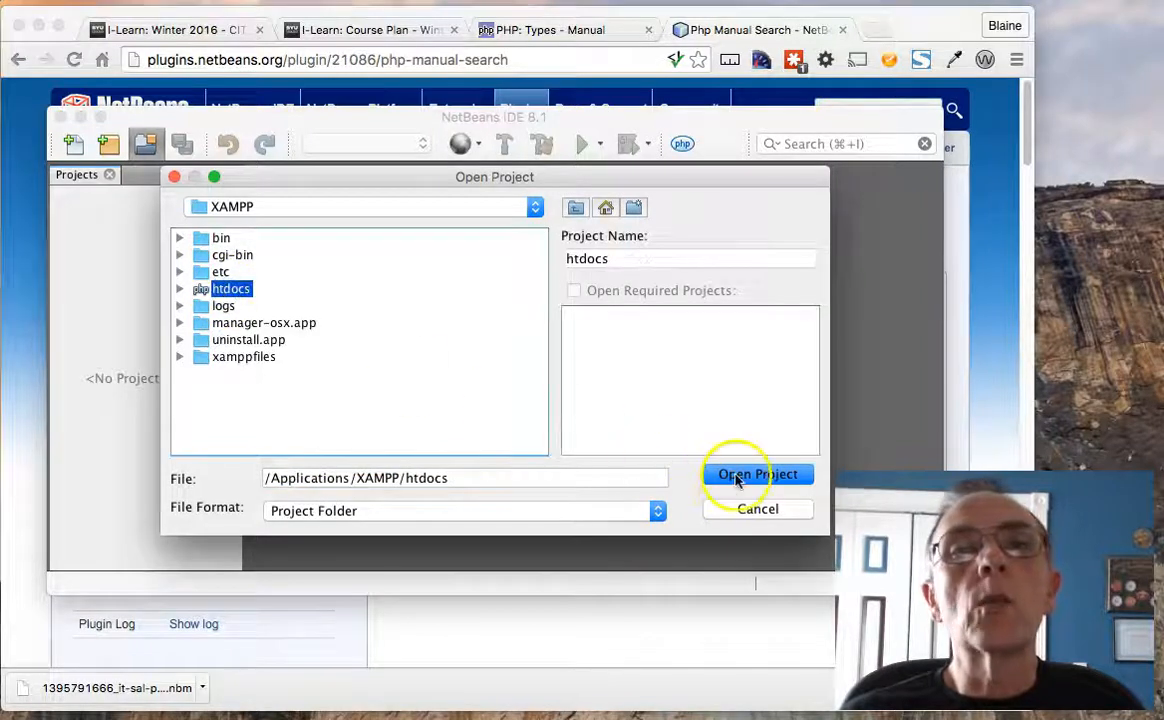
pyautogui.click(756, 474)
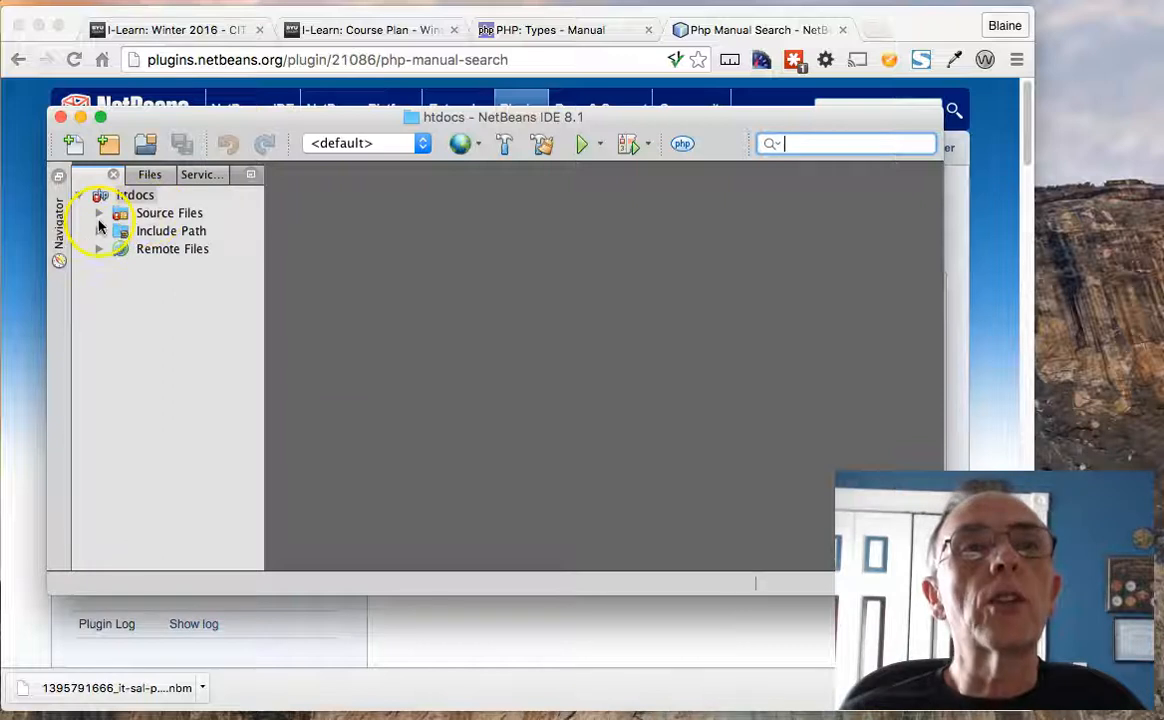
# - Expand the project's Source Files and the dashboard folder in the Projects tree
pyautogui.click(100, 212)
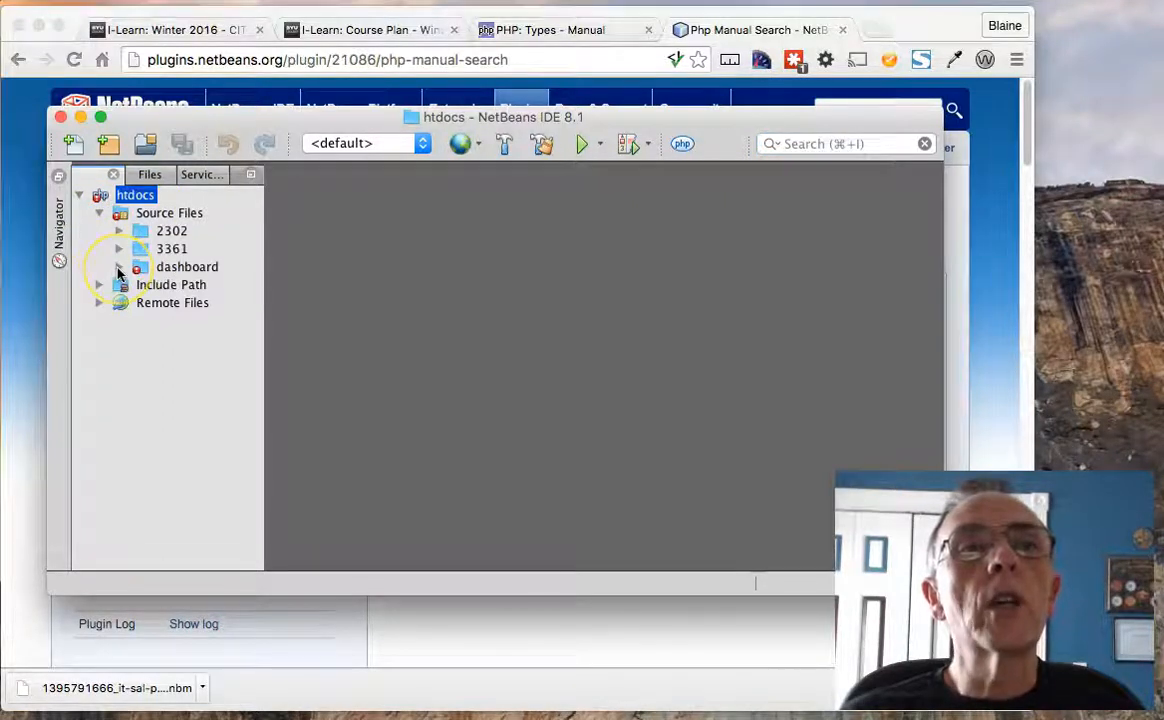
pyautogui.click(120, 268)
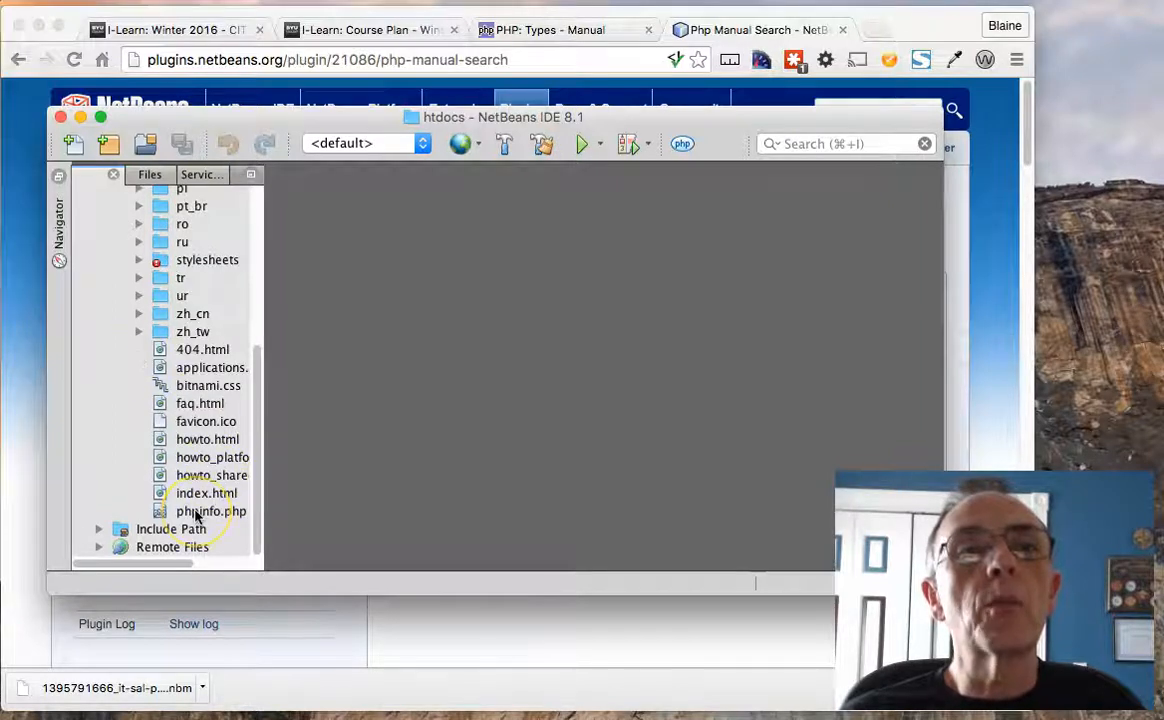
# - Open phpinfo.php and select its phpinfo function to look up the php.net manual page
pyautogui.doubleClick(210, 512)
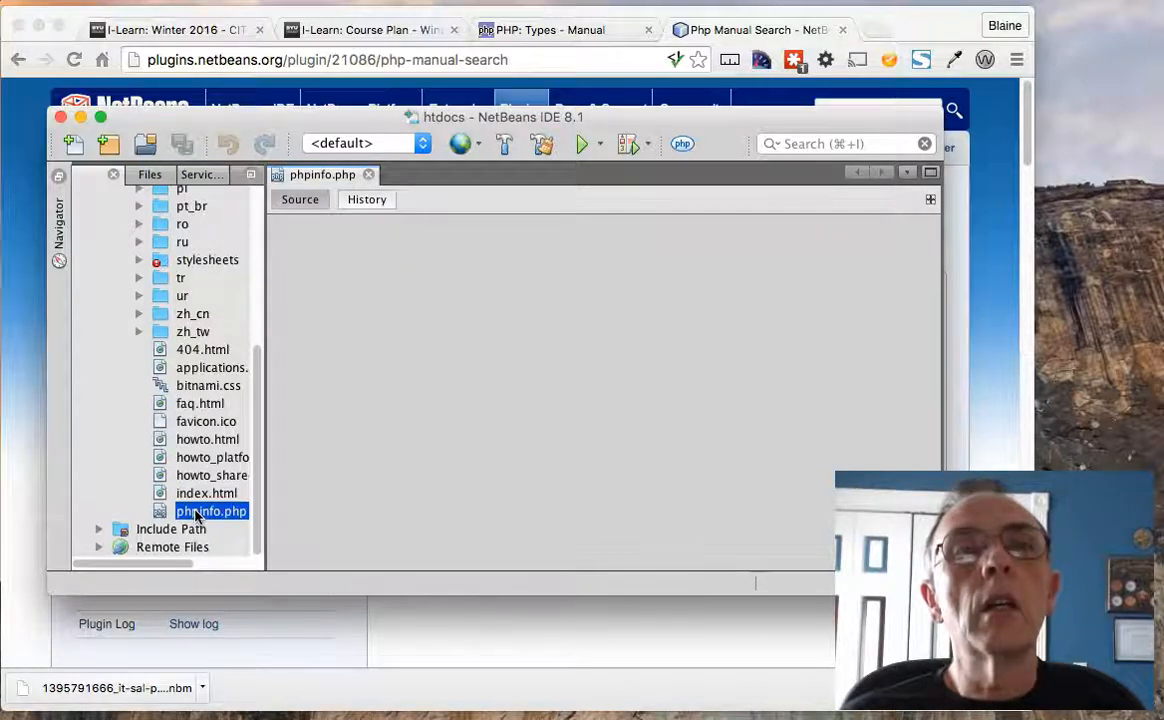
pyautogui.doubleClick(212, 512)
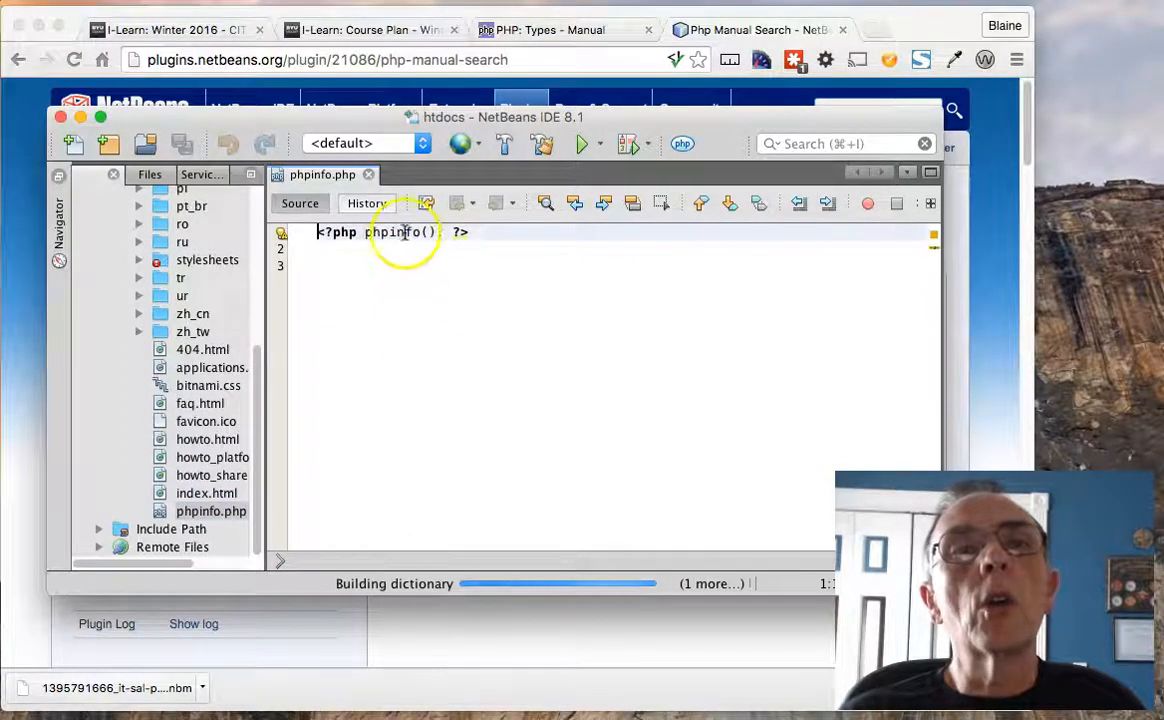
pyautogui.write(';')
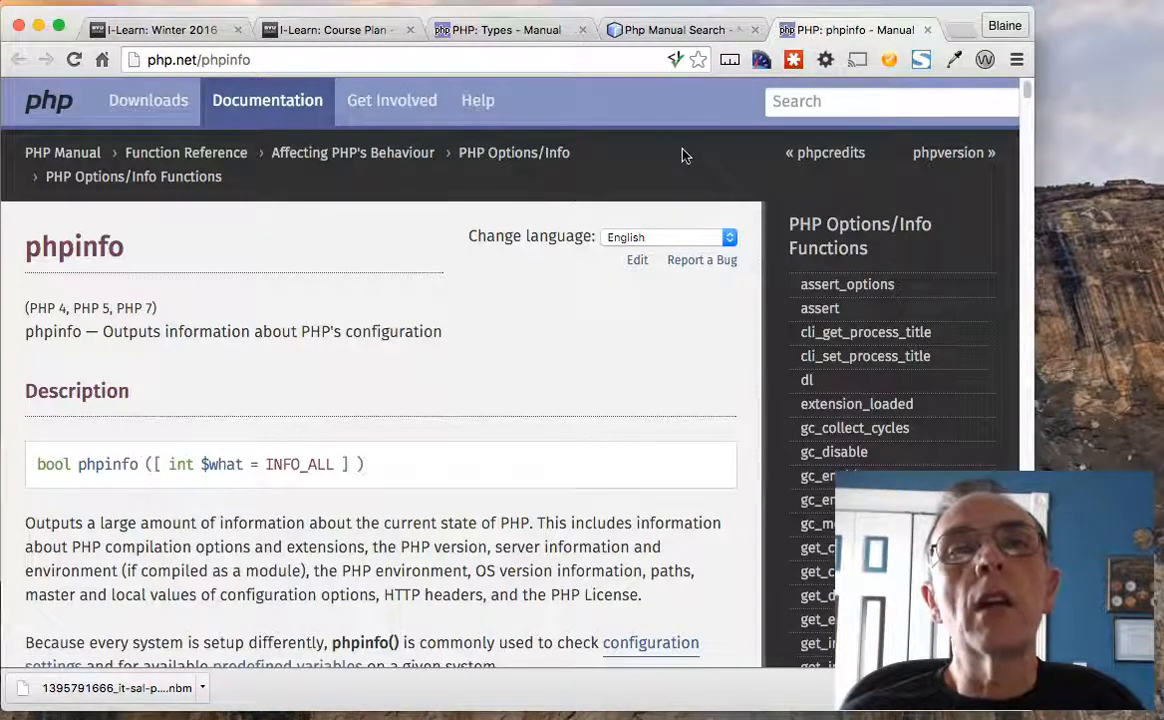
pyautogui.moveTo(316, 404)
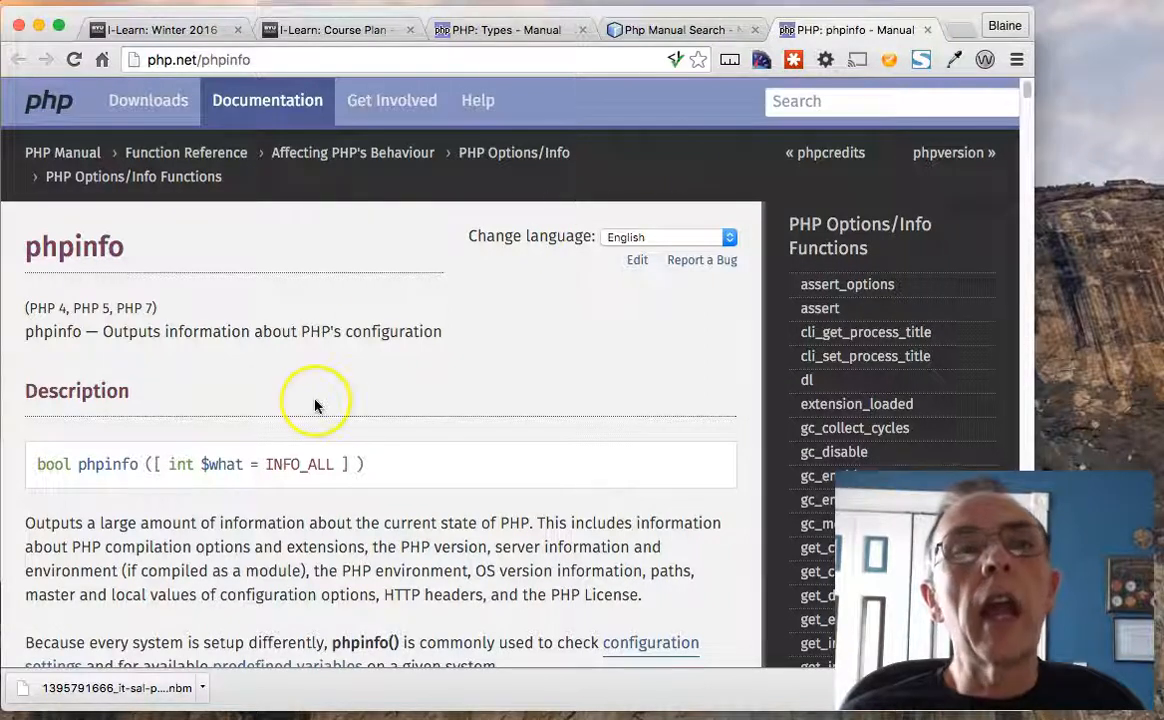
pyautogui.moveTo(448, 378)
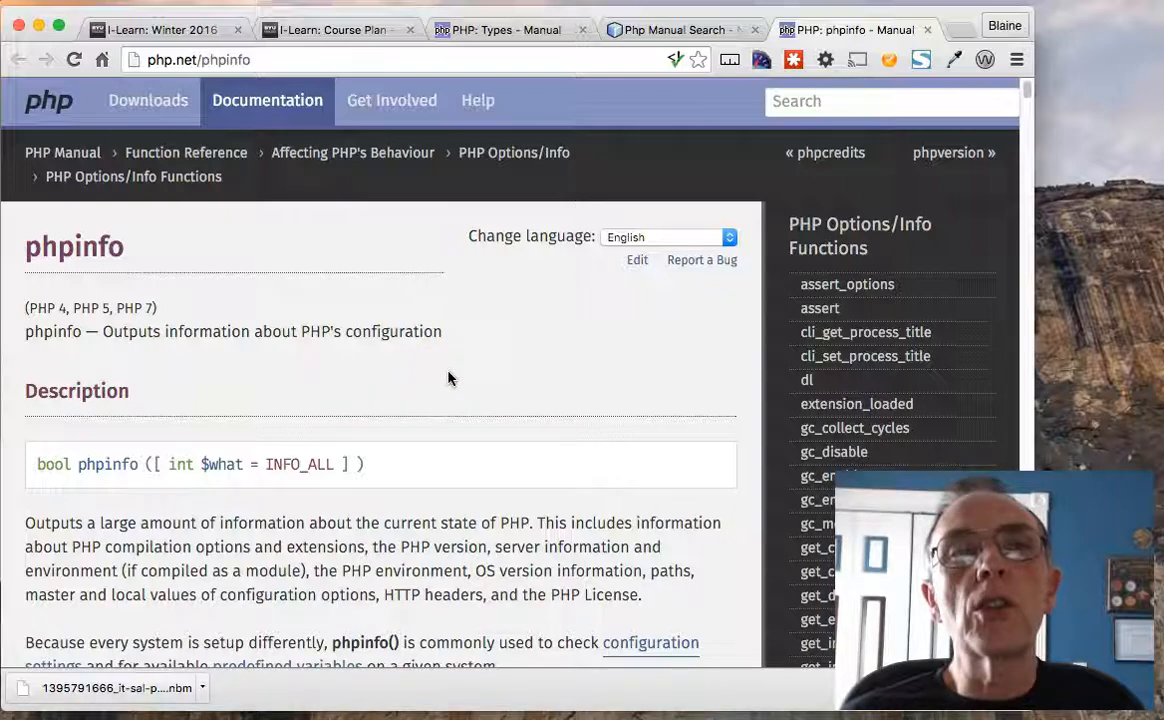
# - Scroll through the phpinfo page's Parameters, Changelog, Examples and user notes, then return to the top
pyautogui.scroll(-3)
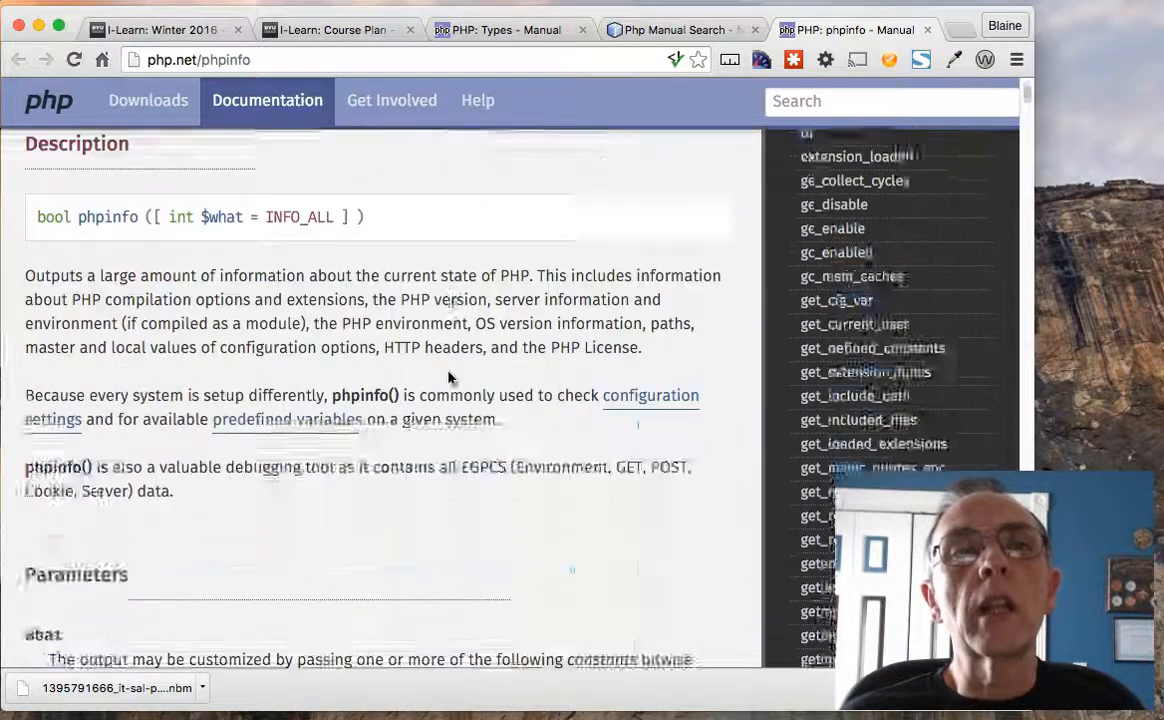
pyautogui.scroll(-3)
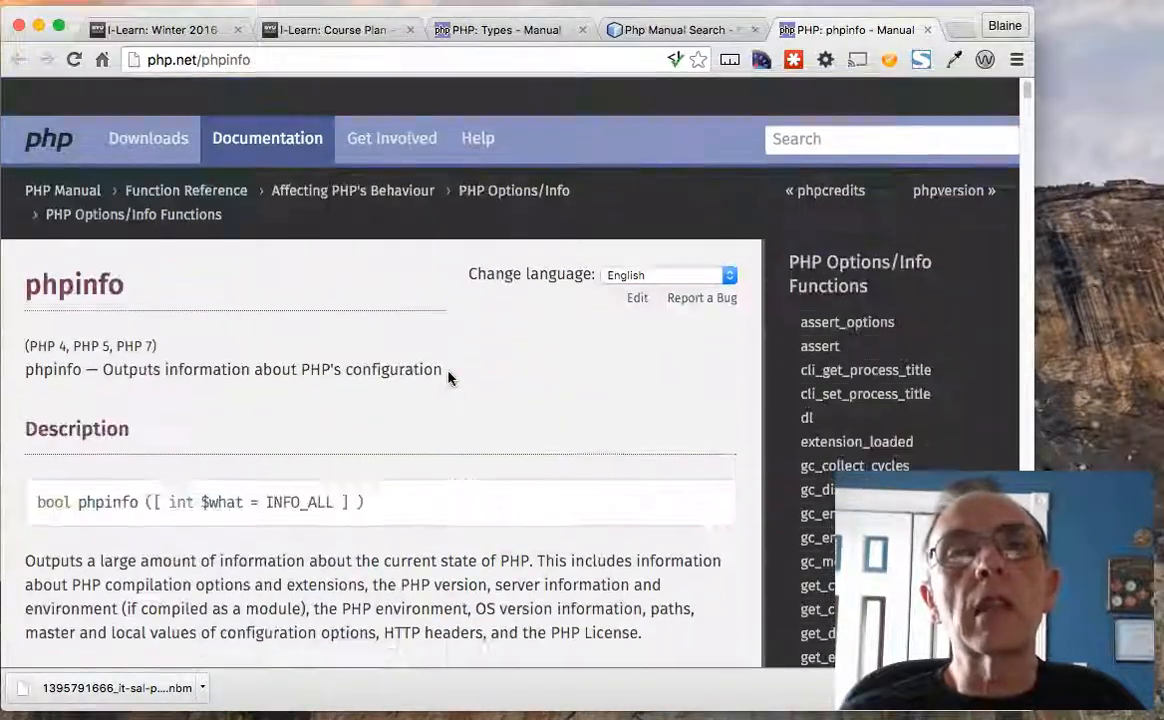
pyautogui.scroll(-3)
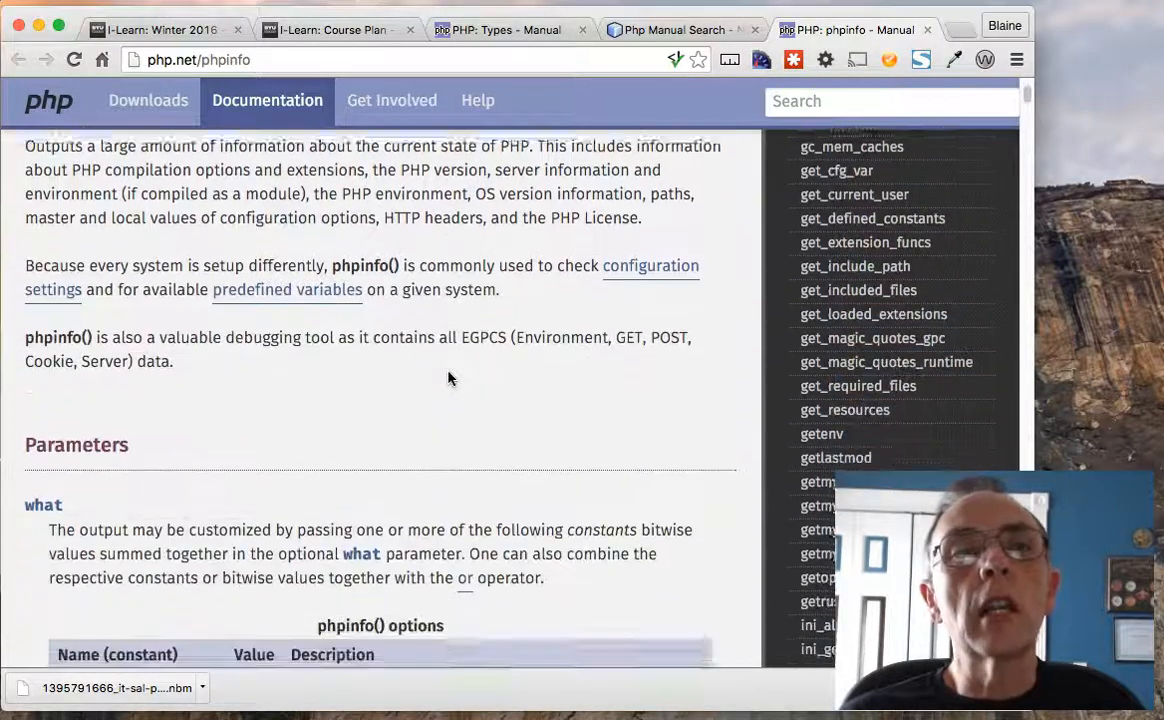
pyautogui.scroll(-3)
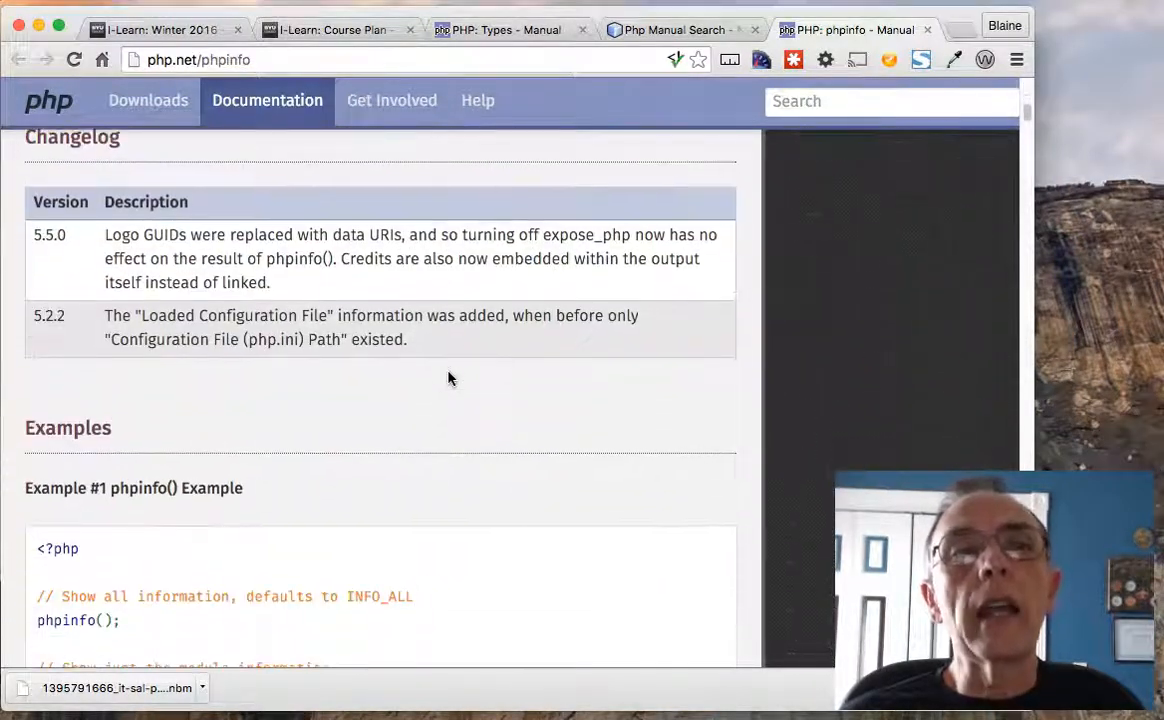
pyautogui.scroll(-3)
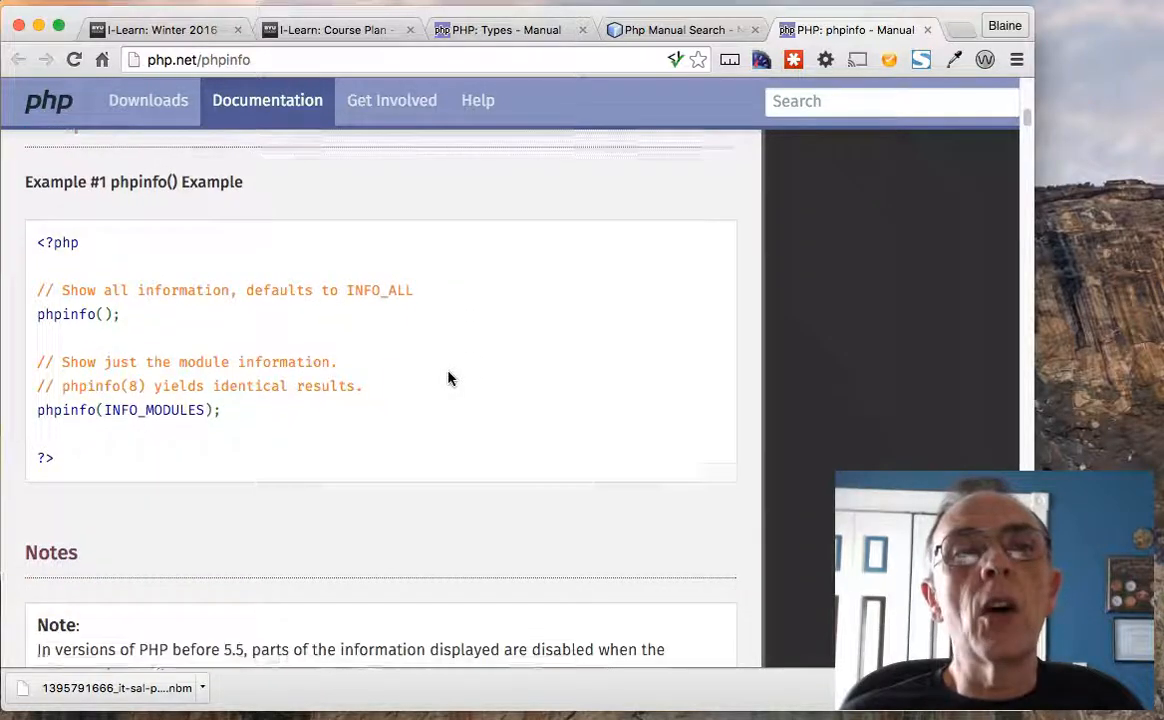
pyautogui.scroll(-3)
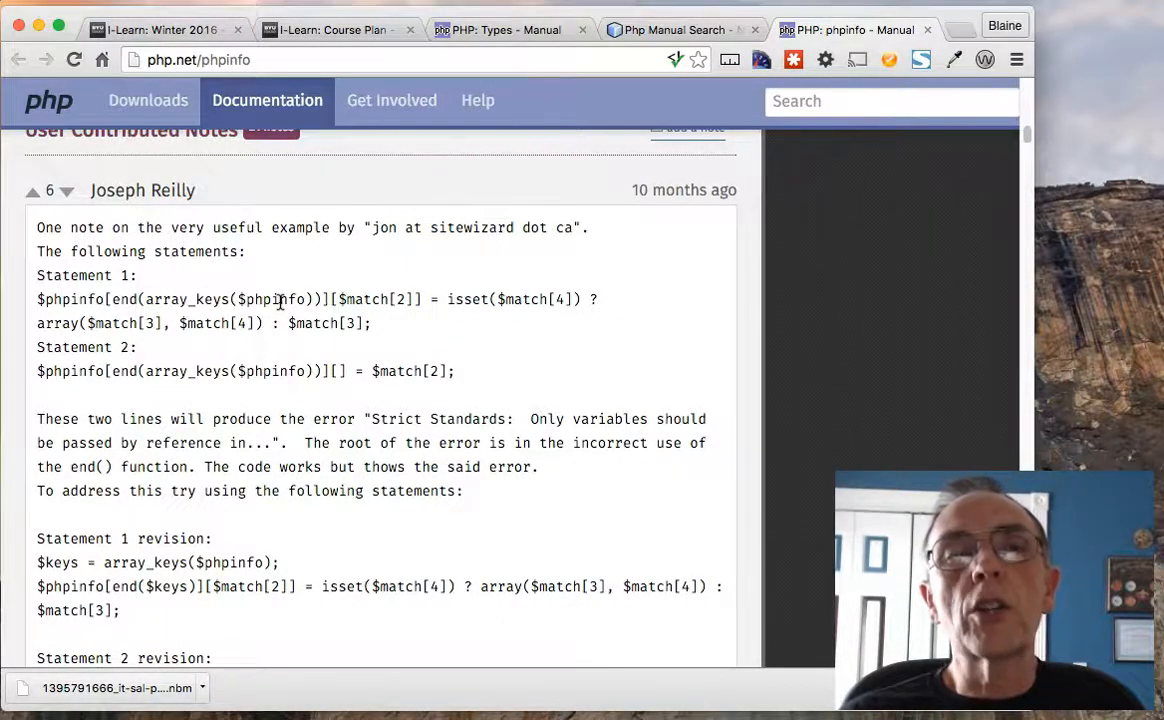
pyautogui.scroll(3)
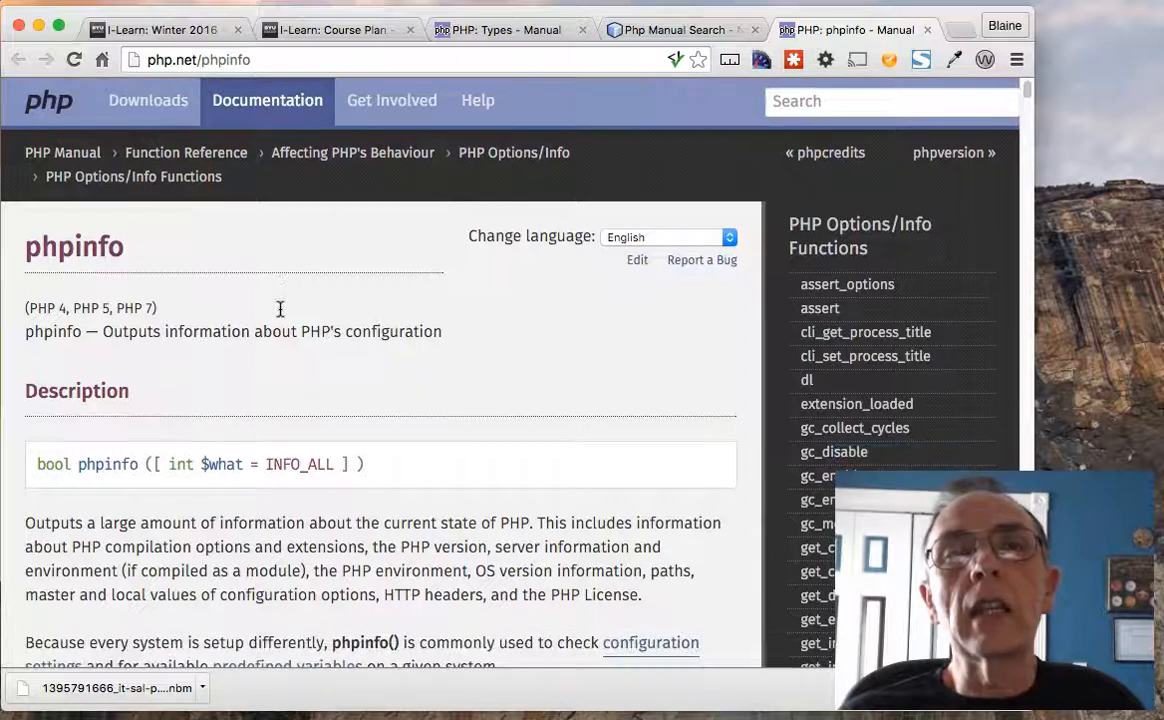